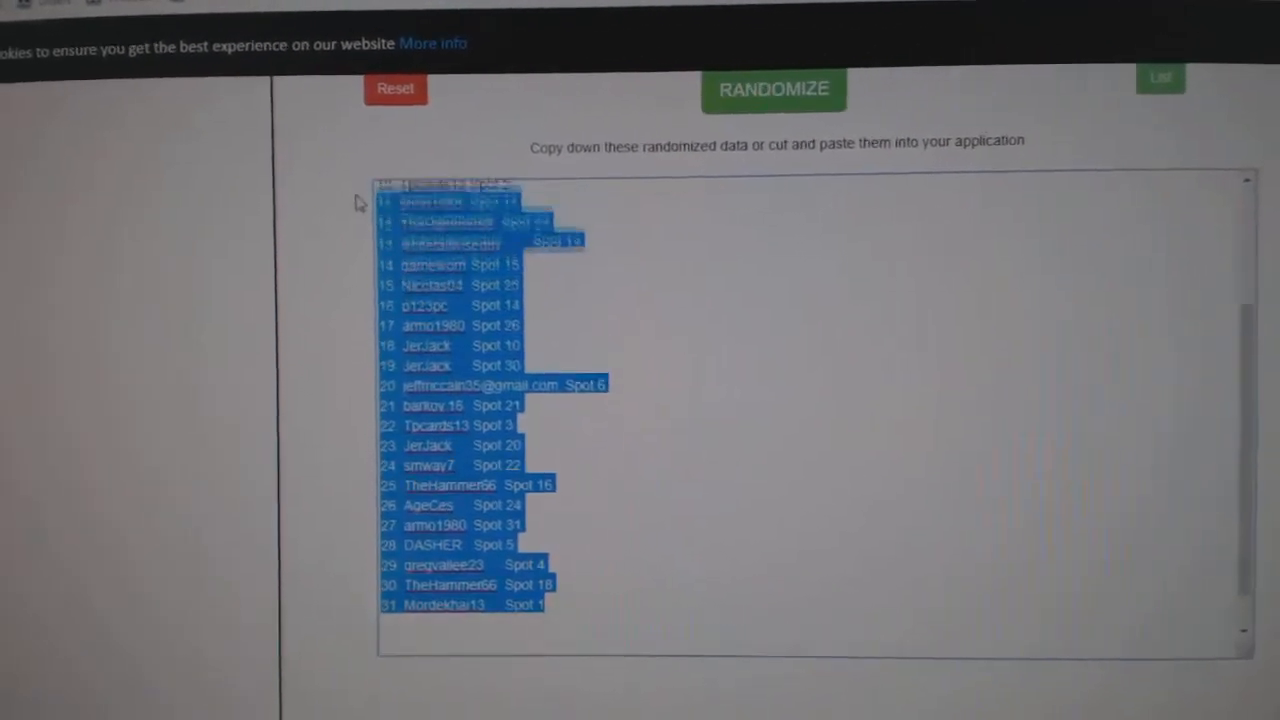
Reshuffle the hockey team names into a new numbered order and select the full result list
click(772, 90)
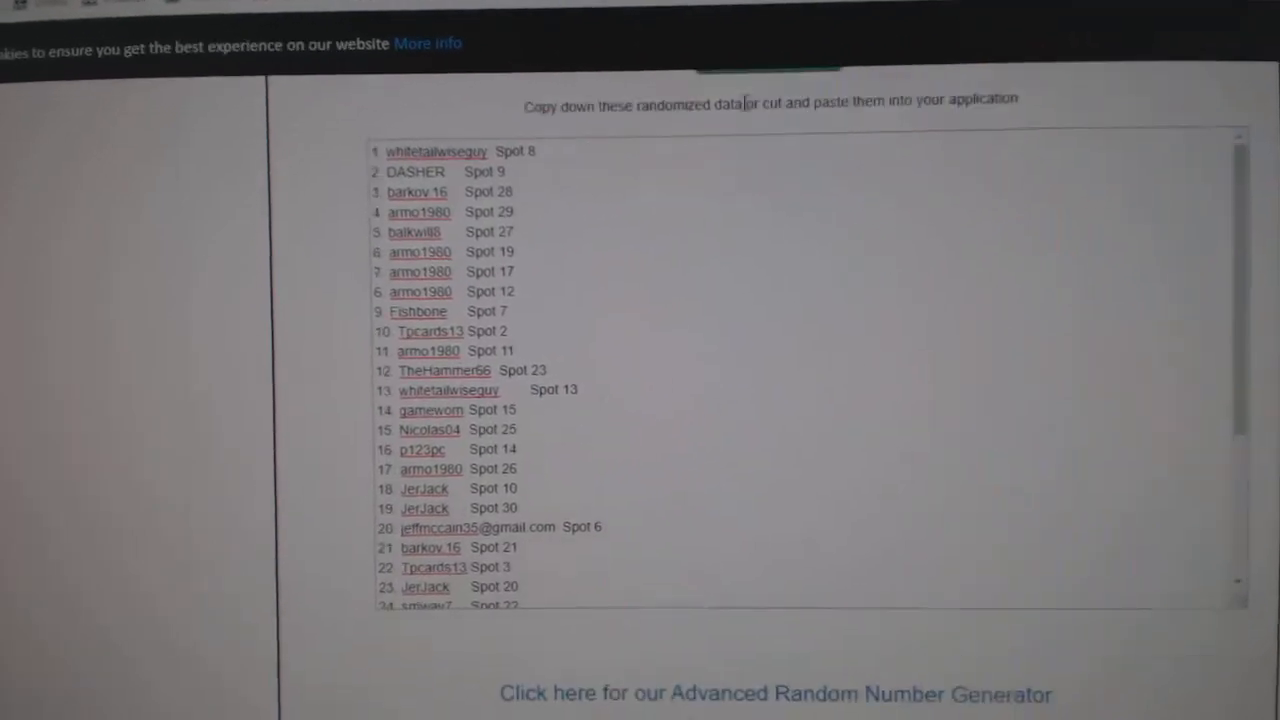
click(796, 60)
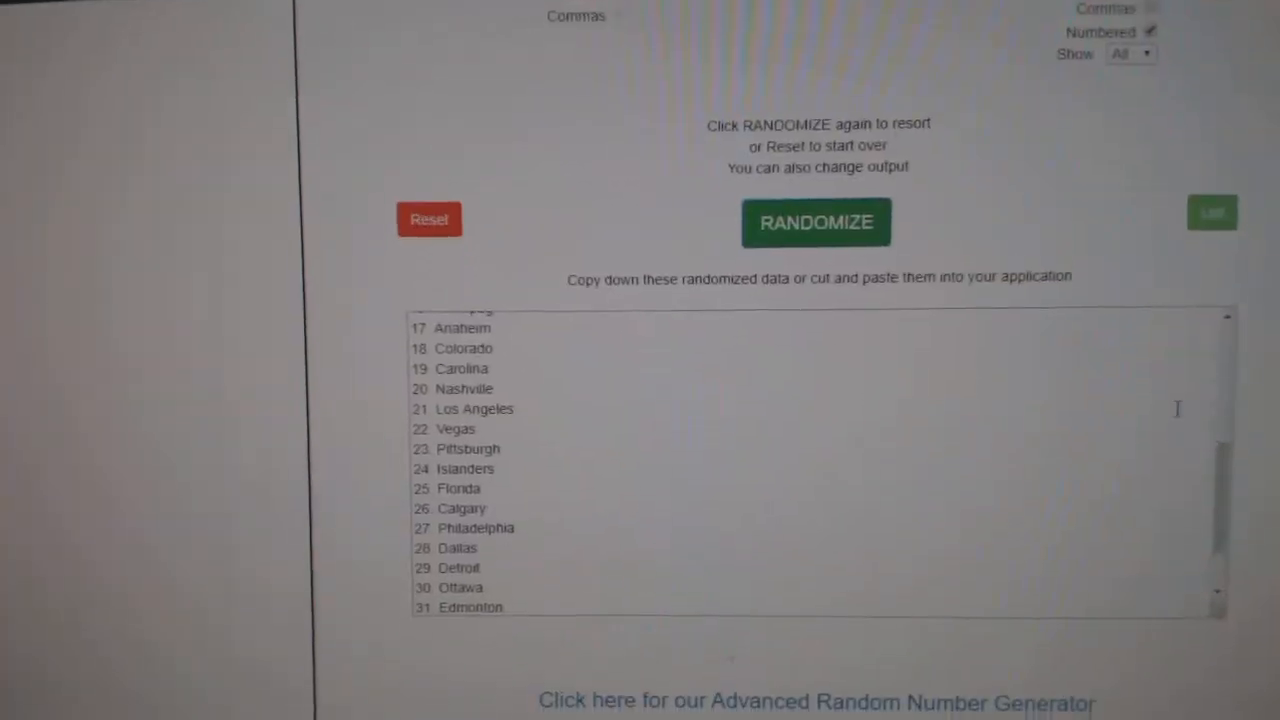
click(816, 222)
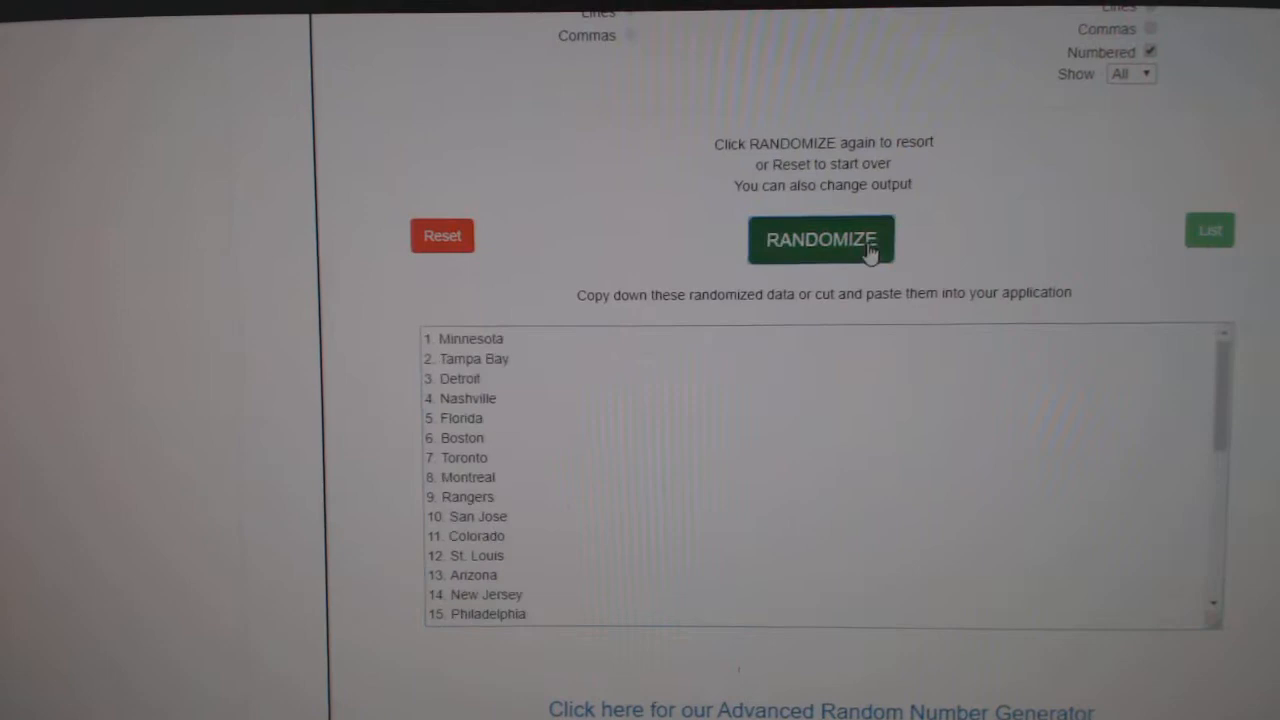
click(820, 240)
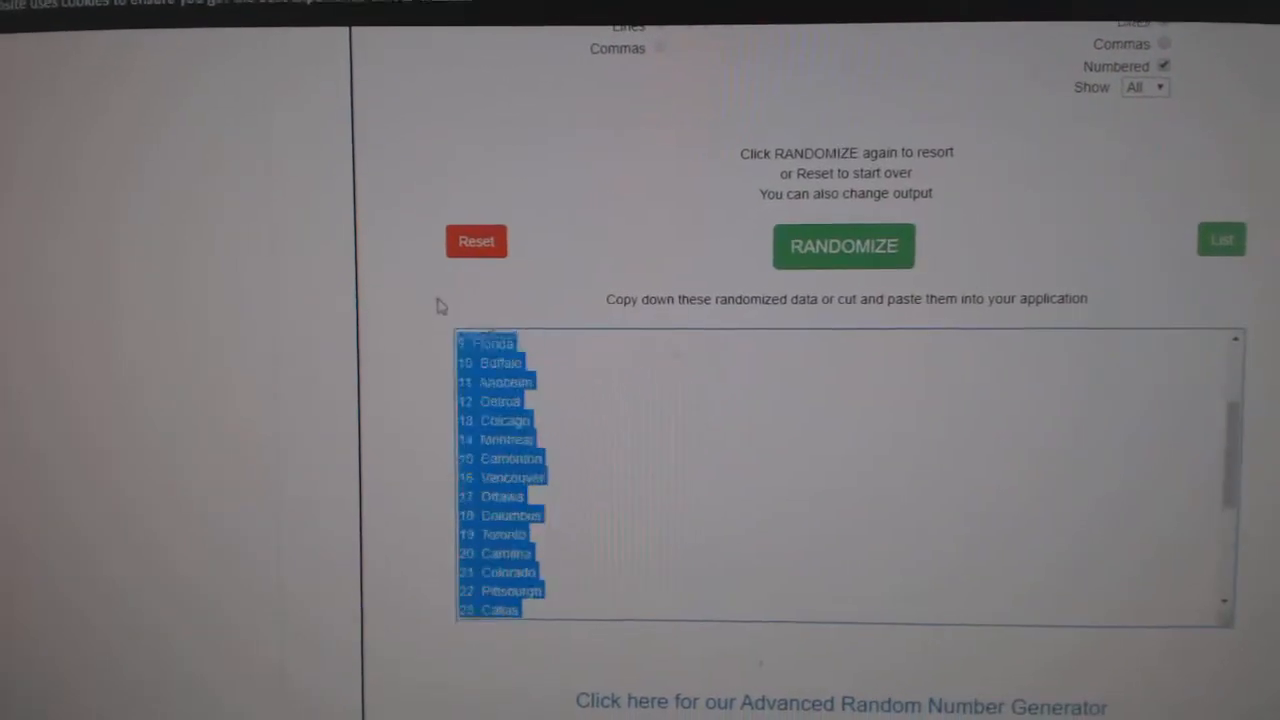